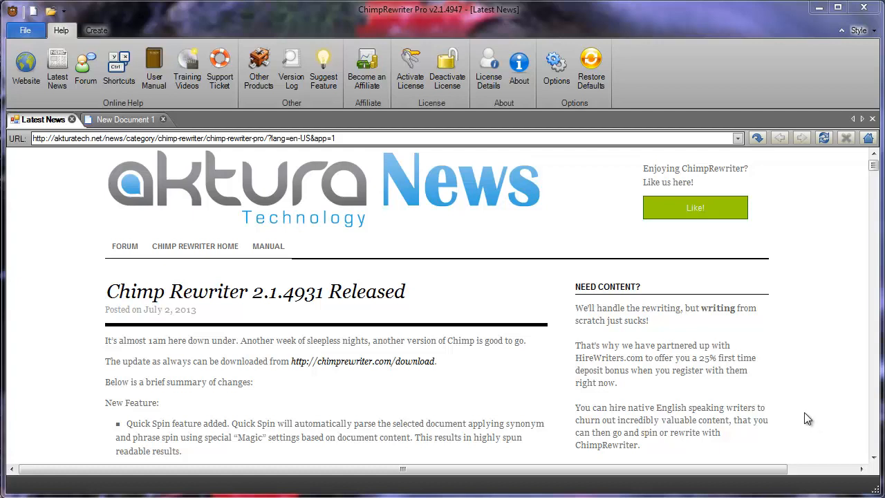
mouse_move(321, 248)
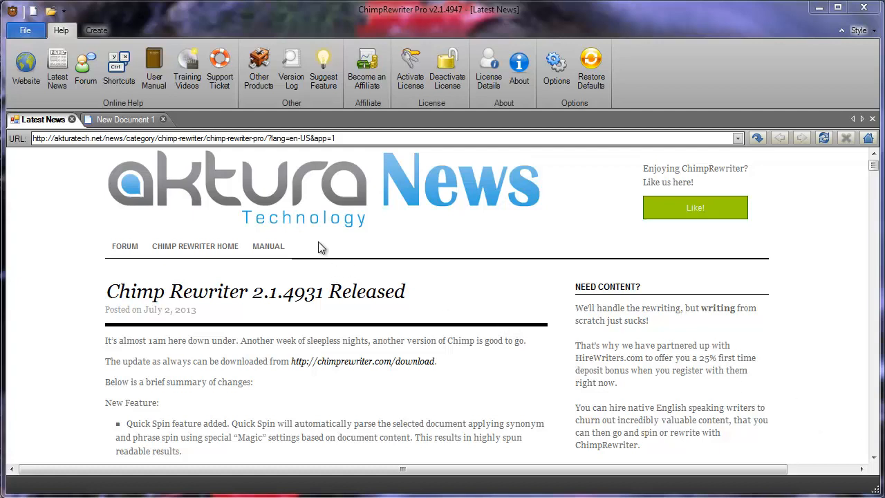
Flip between the Latest News page and New Document 1, ending on the blank editor.
click(125, 119)
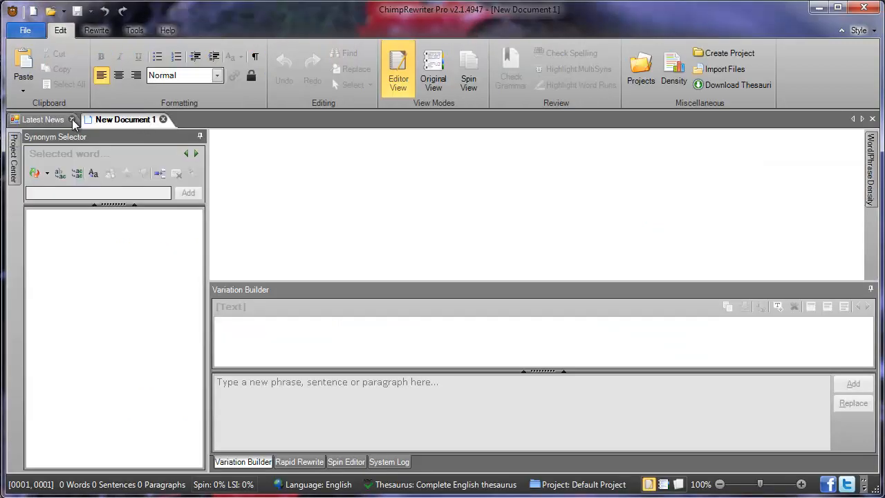
click(42, 119)
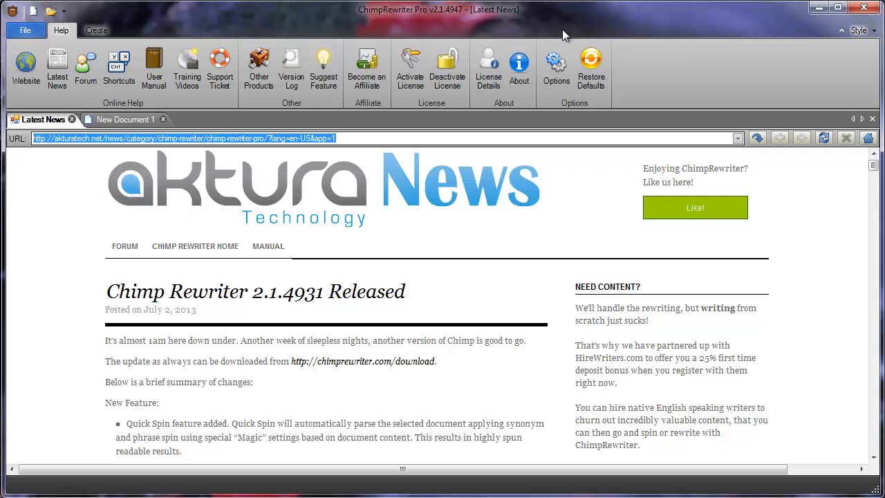
mouse_move(130, 137)
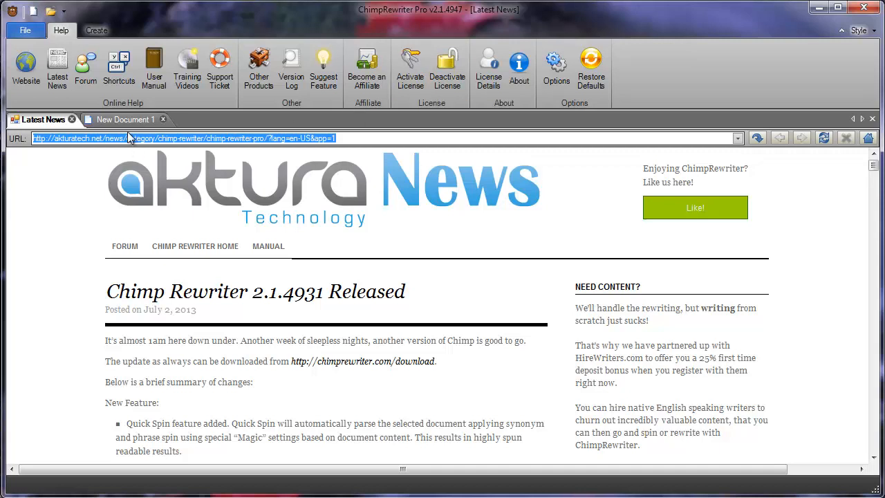
click(125, 119)
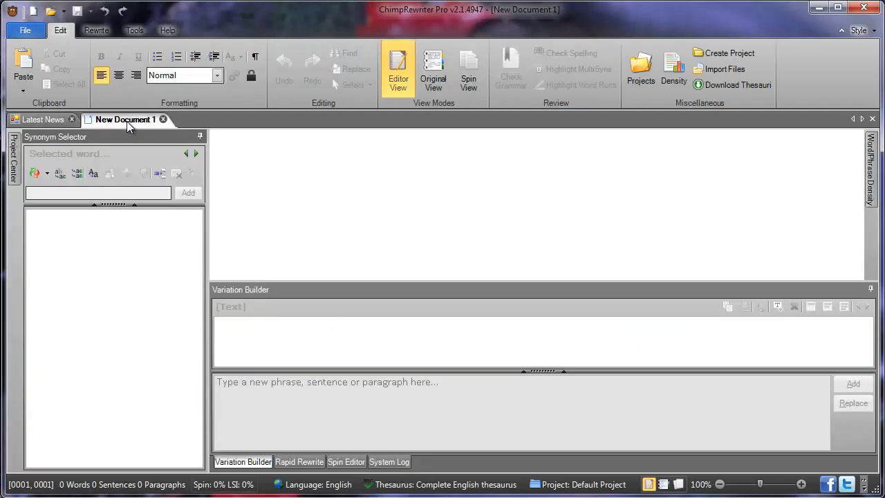
Reach the Language options and the Additional Languages list from File > Options.
click(25, 31)
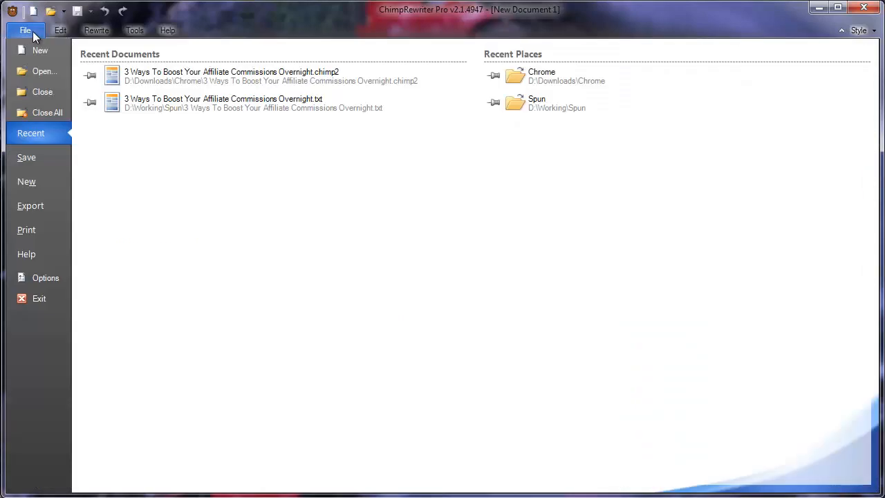
click(44, 277)
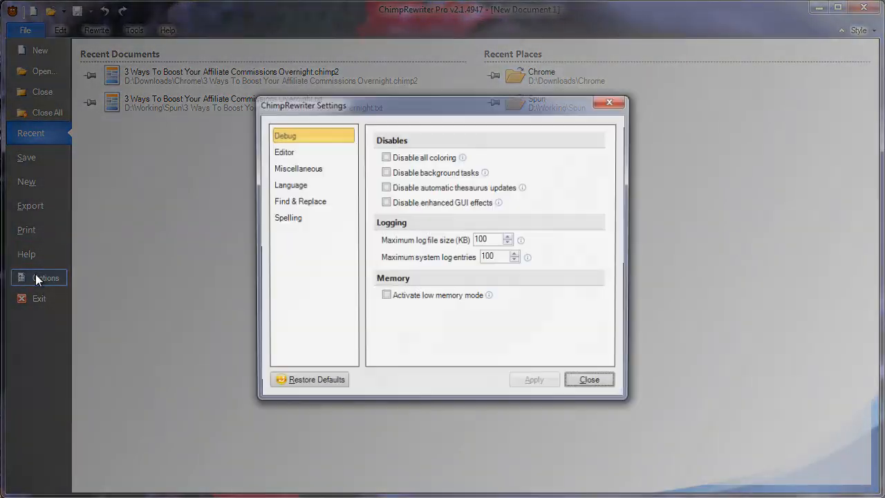
click(291, 186)
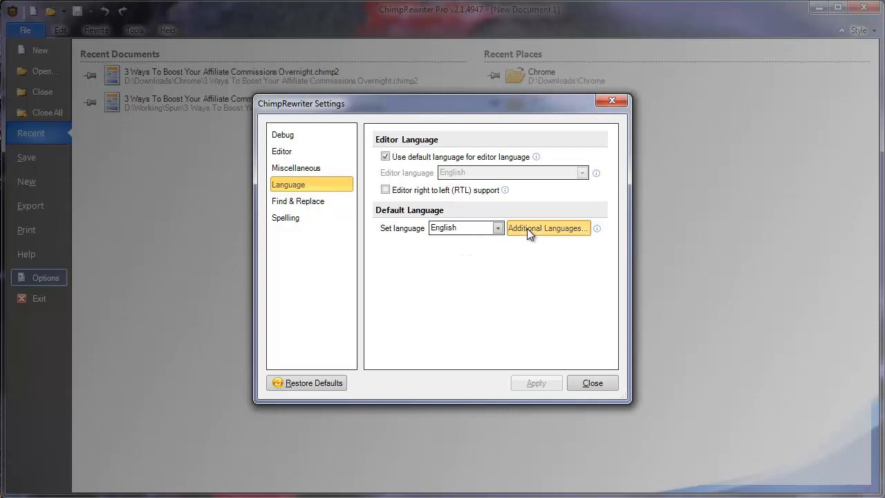
click(547, 228)
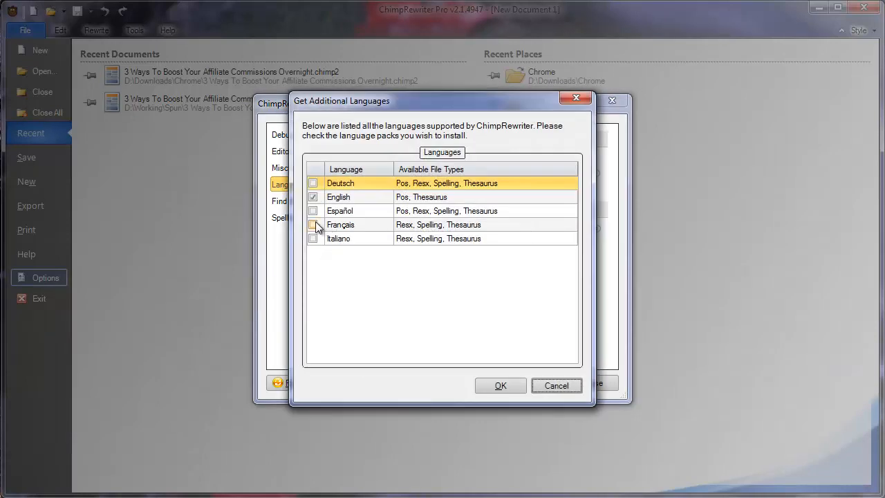
Tick the Français pack and approve its background download.
click(313, 224)
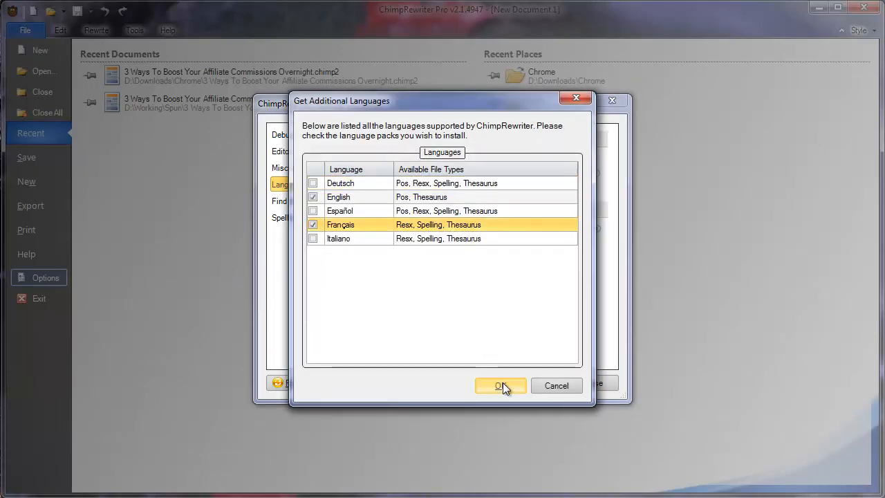
click(501, 385)
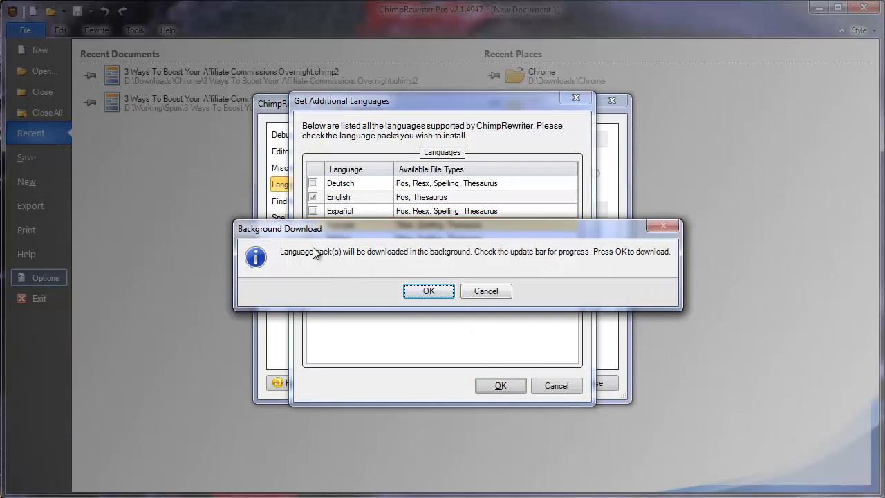
mouse_move(677, 252)
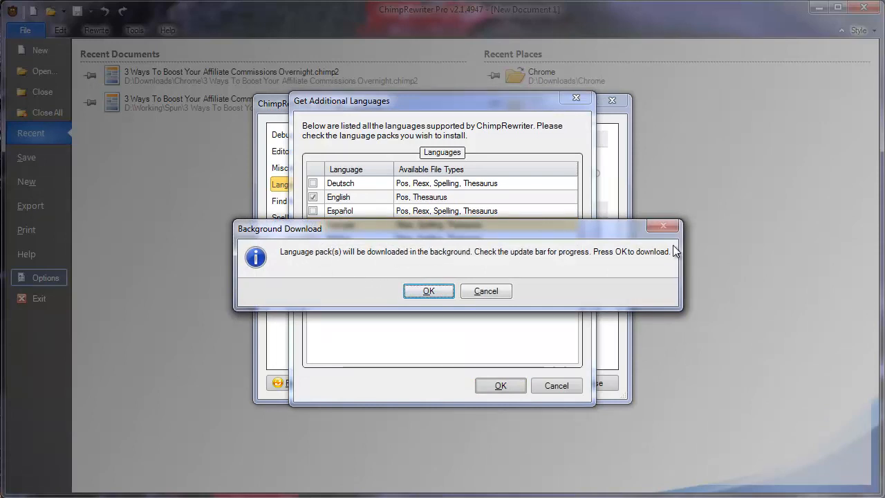
click(429, 290)
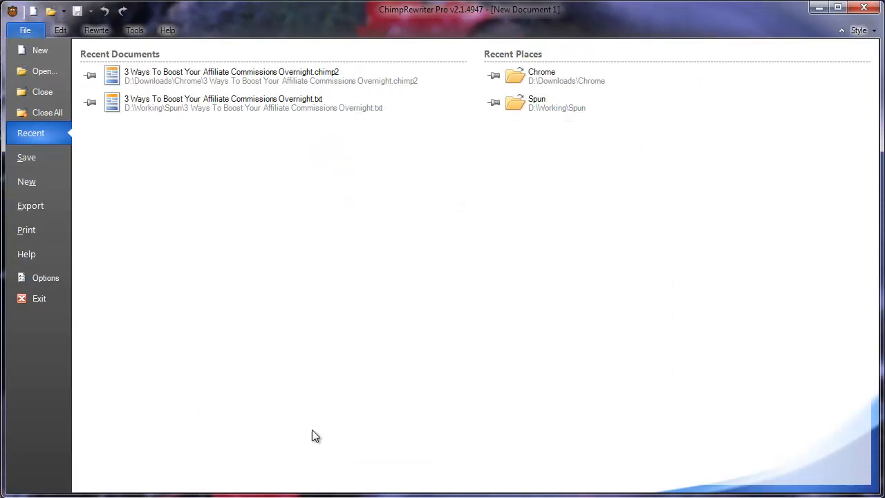
mouse_move(387, 339)
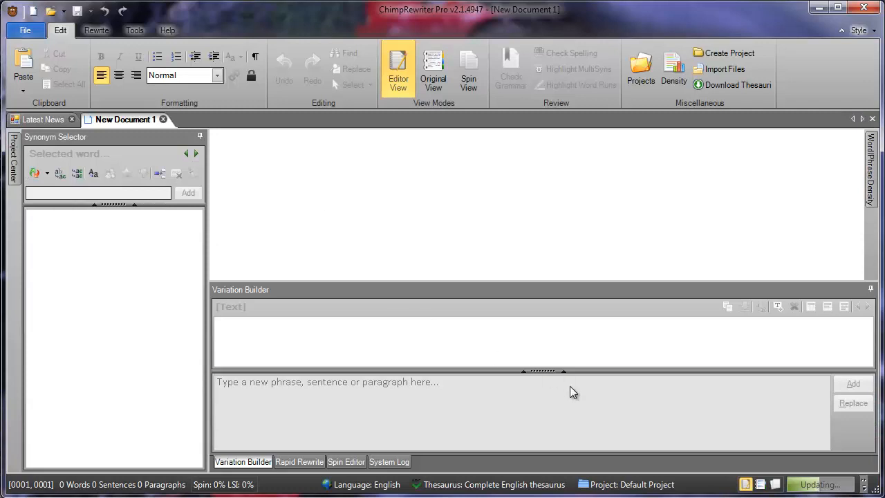
mouse_move(849, 482)
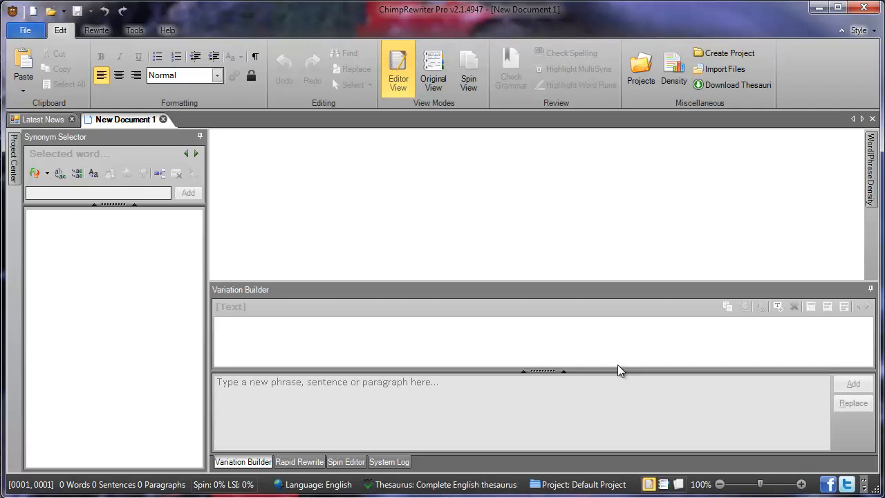
click(39, 118)
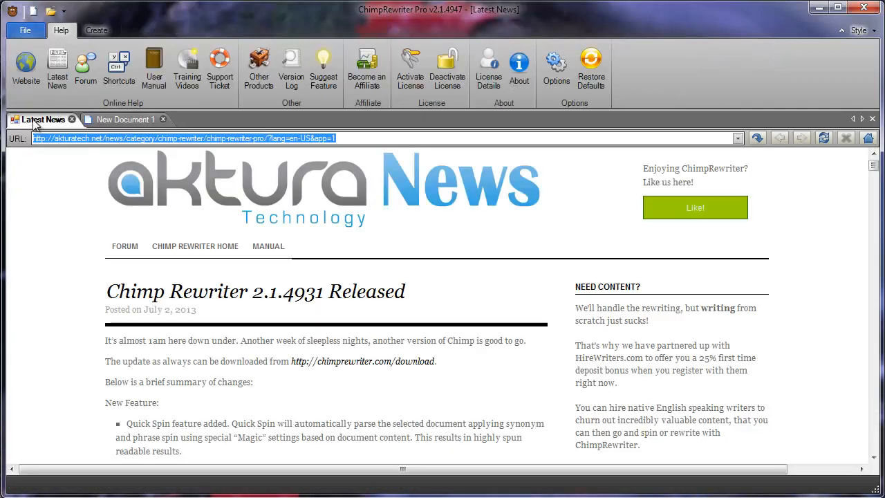
click(124, 119)
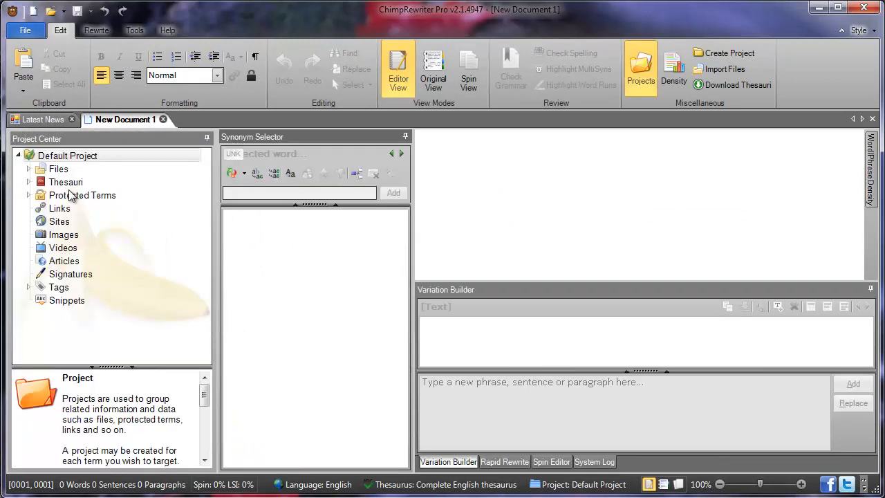
Expand the project's Thesauri, review the Default Thesaurus and Name choices, keeping Auto Select.
click(31, 182)
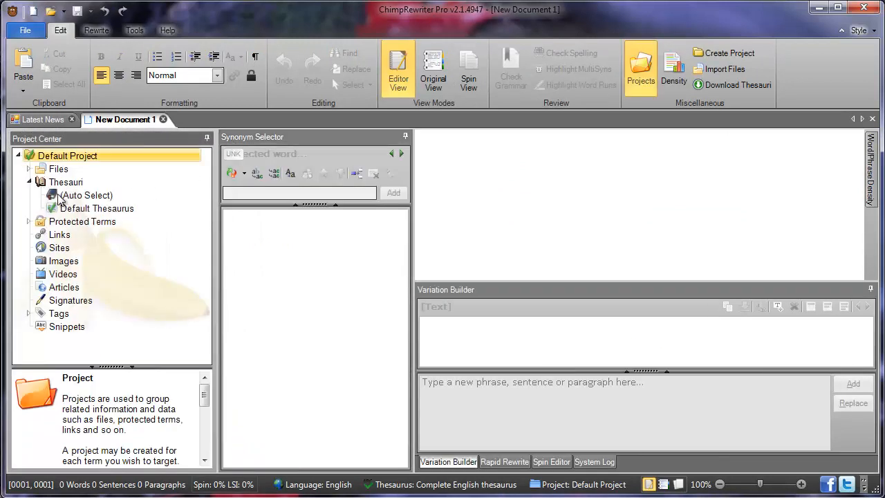
click(96, 207)
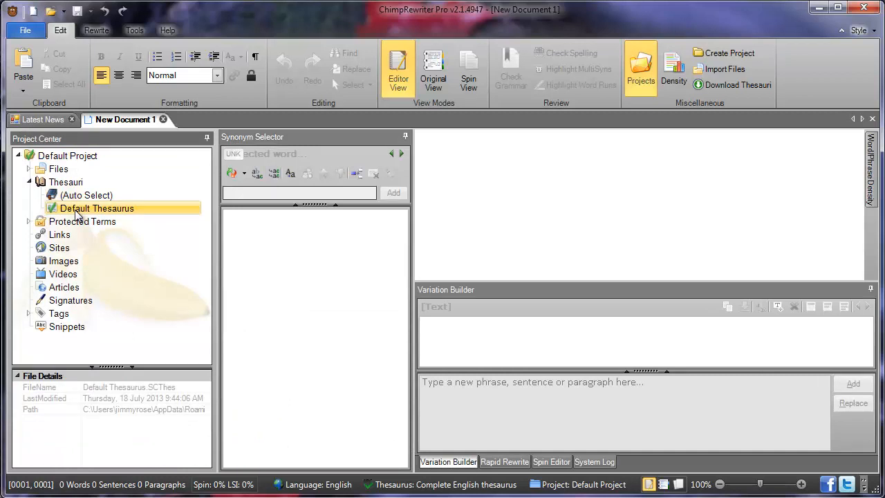
click(86, 195)
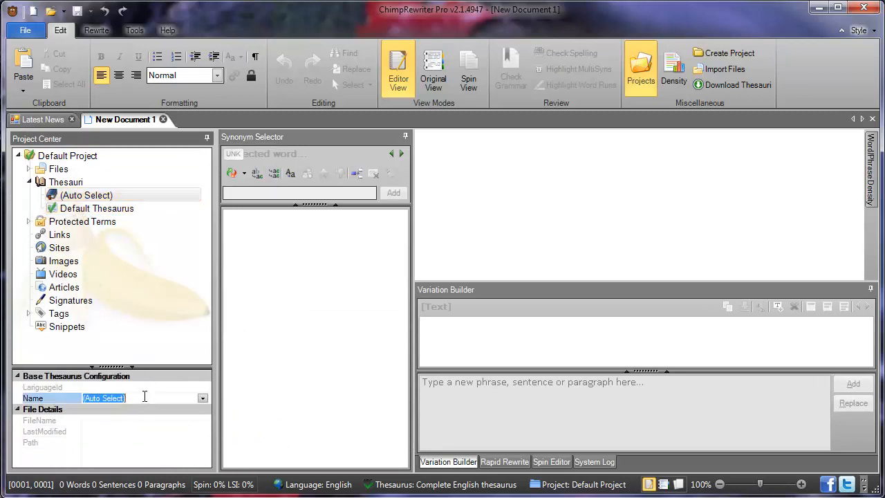
click(202, 398)
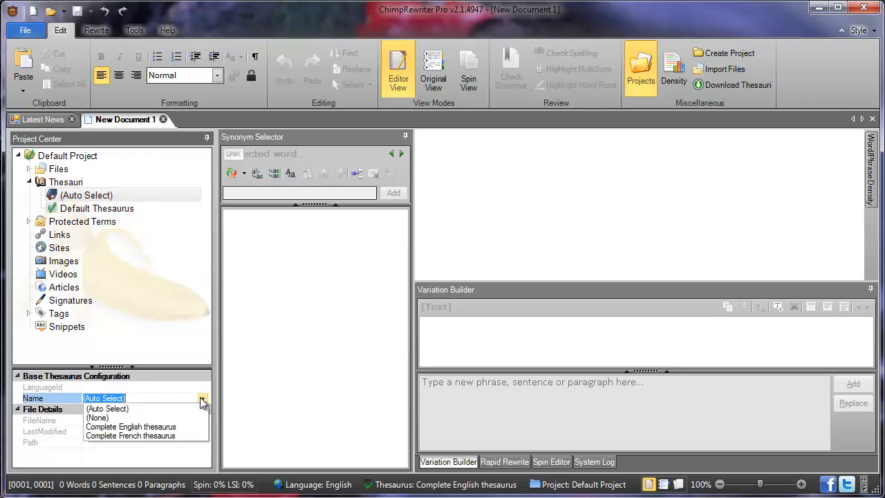
mouse_move(136, 443)
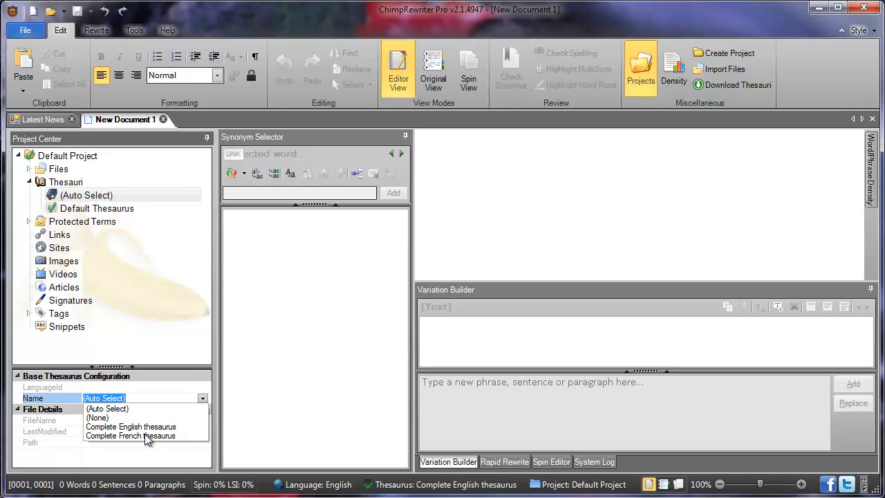
click(130, 436)
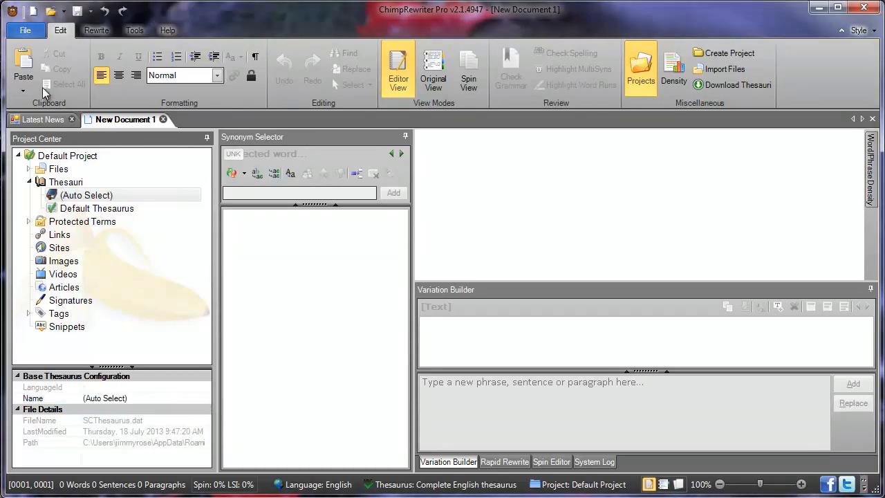
click(25, 30)
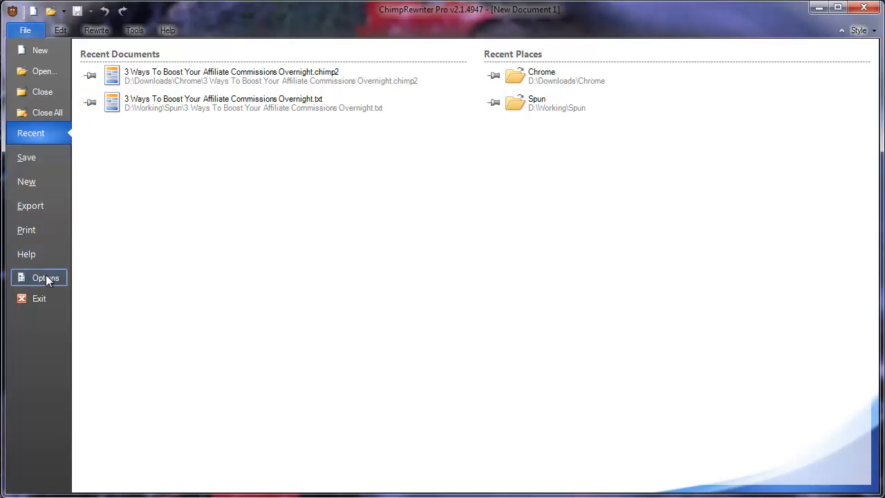
click(46, 277)
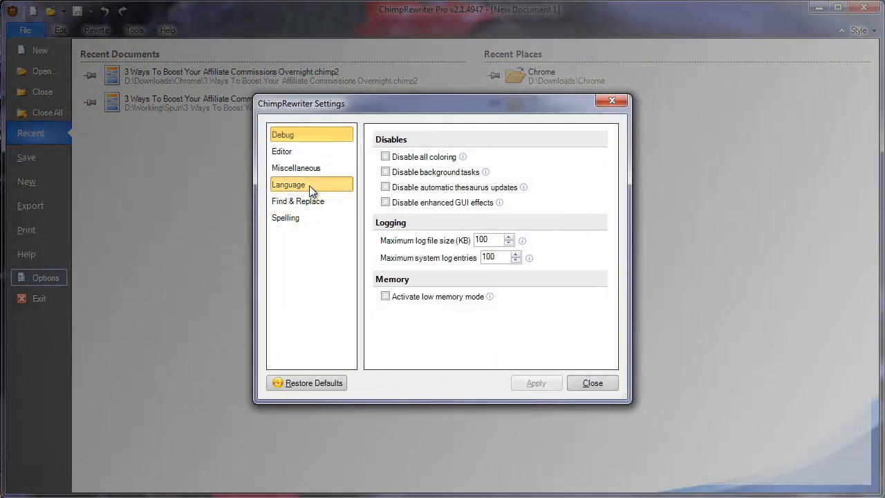
click(288, 186)
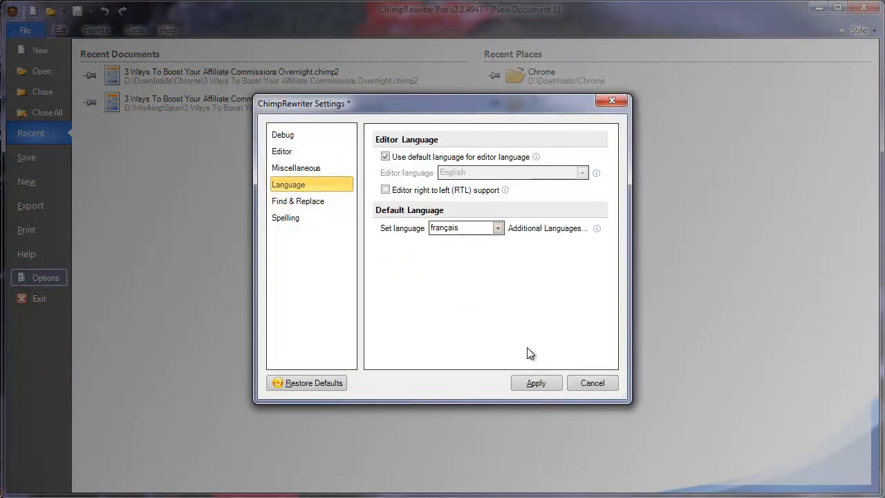
click(537, 383)
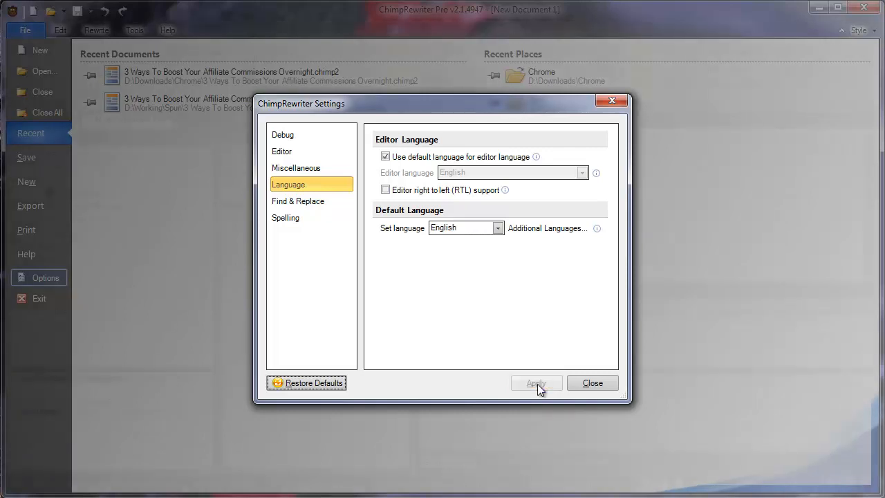
click(592, 382)
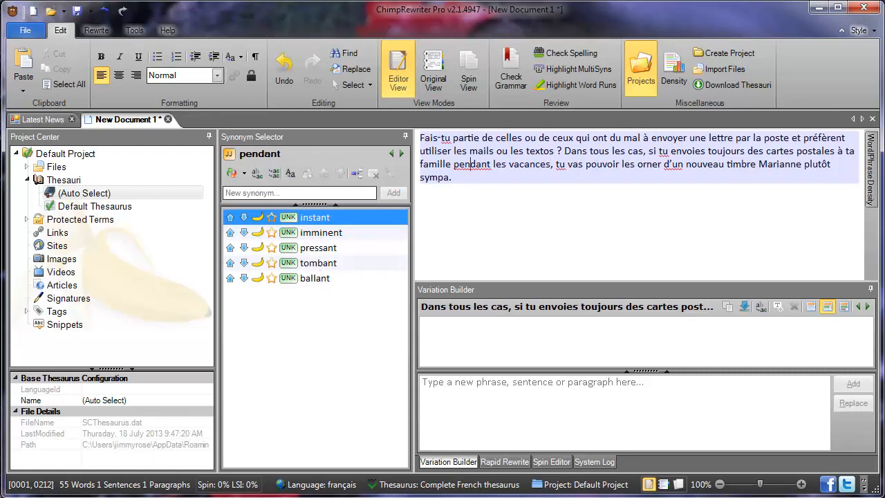
Revisit the Additional Languages list and confirm the checked packs for background download.
click(25, 31)
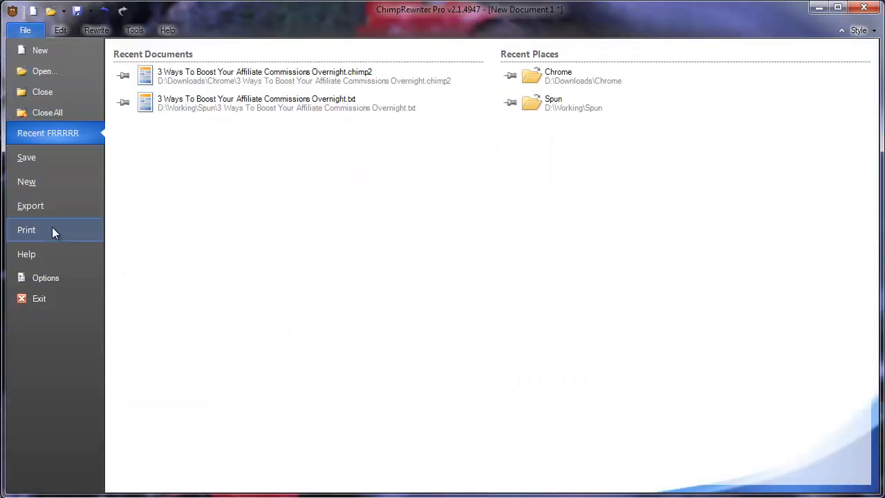
click(46, 277)
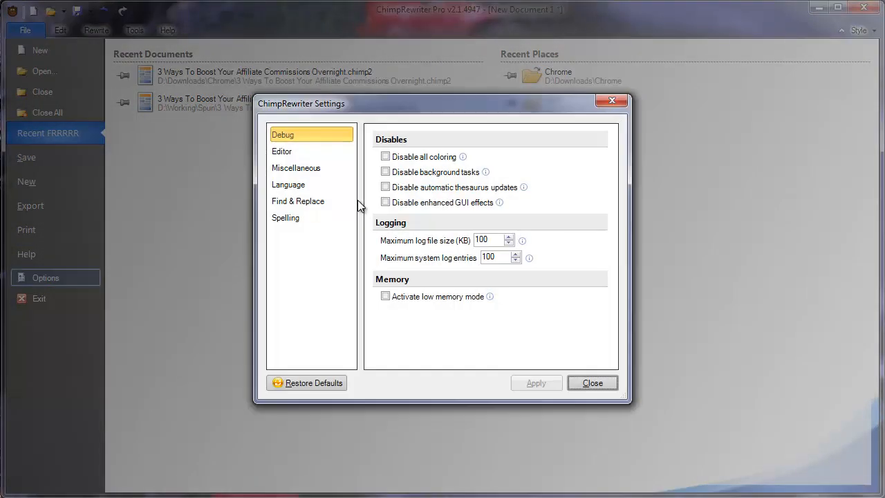
click(288, 184)
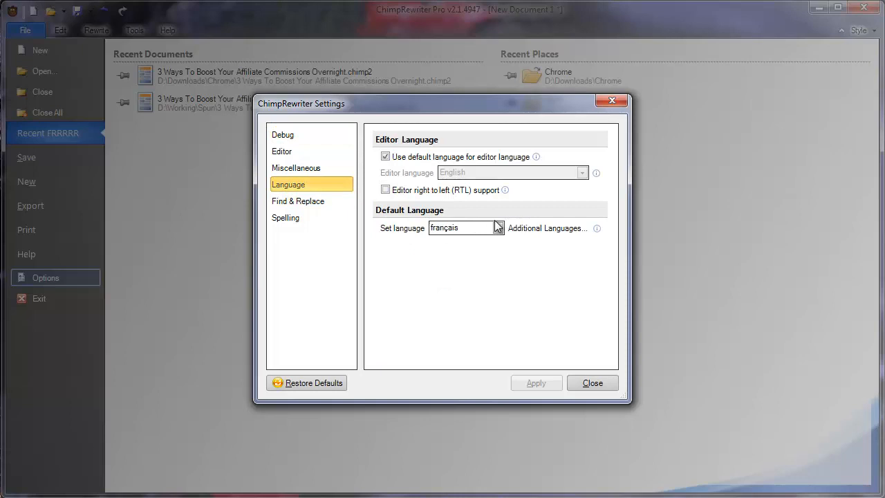
click(546, 227)
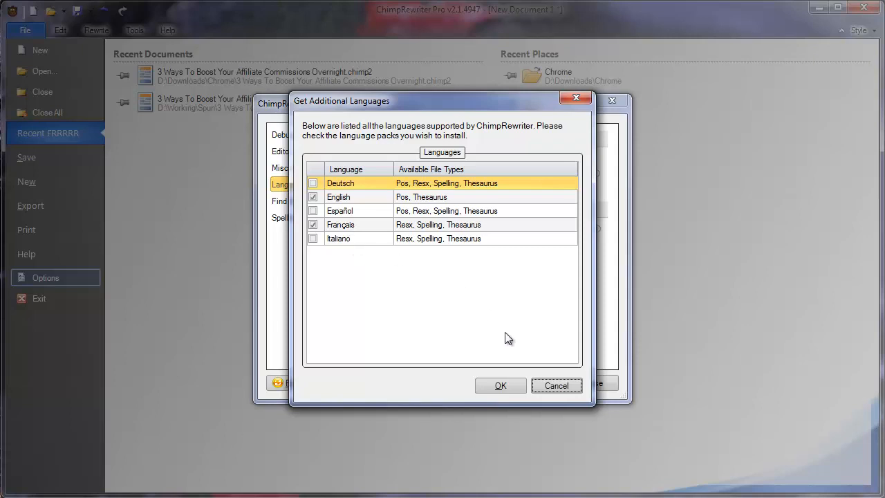
click(500, 384)
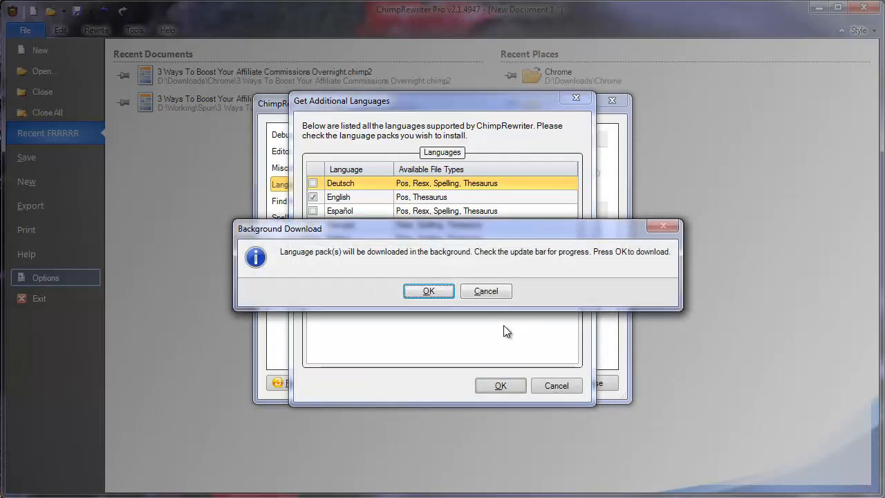
click(429, 290)
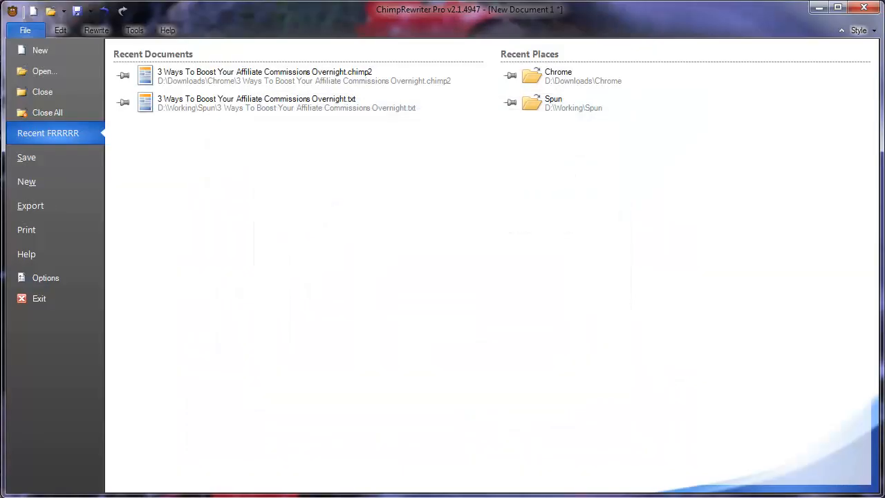